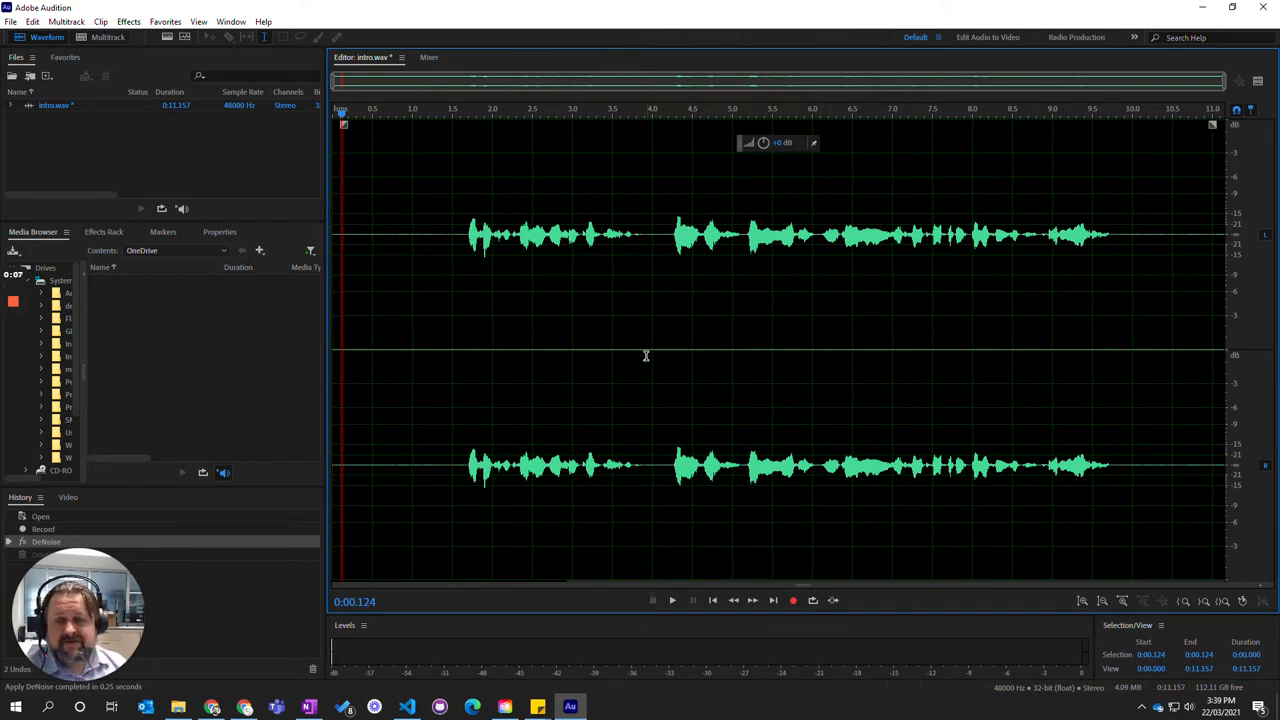
mouse_move(600, 370)
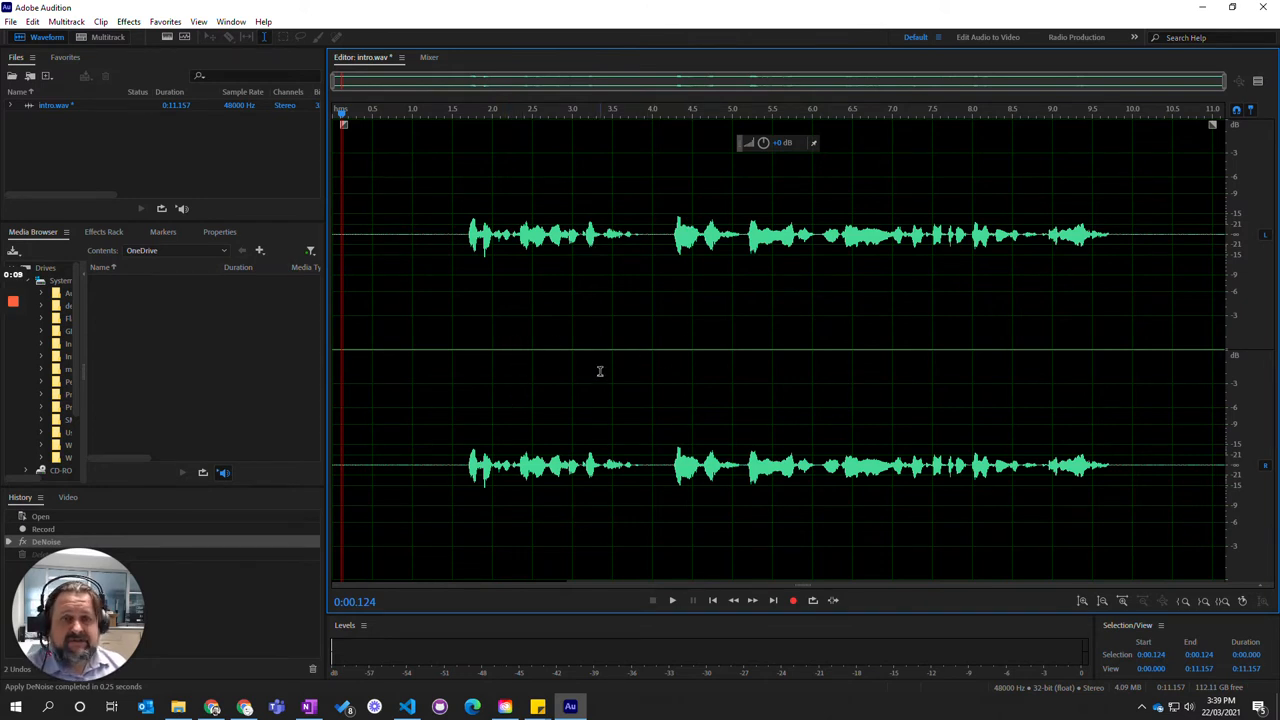
mouse_move(548, 348)
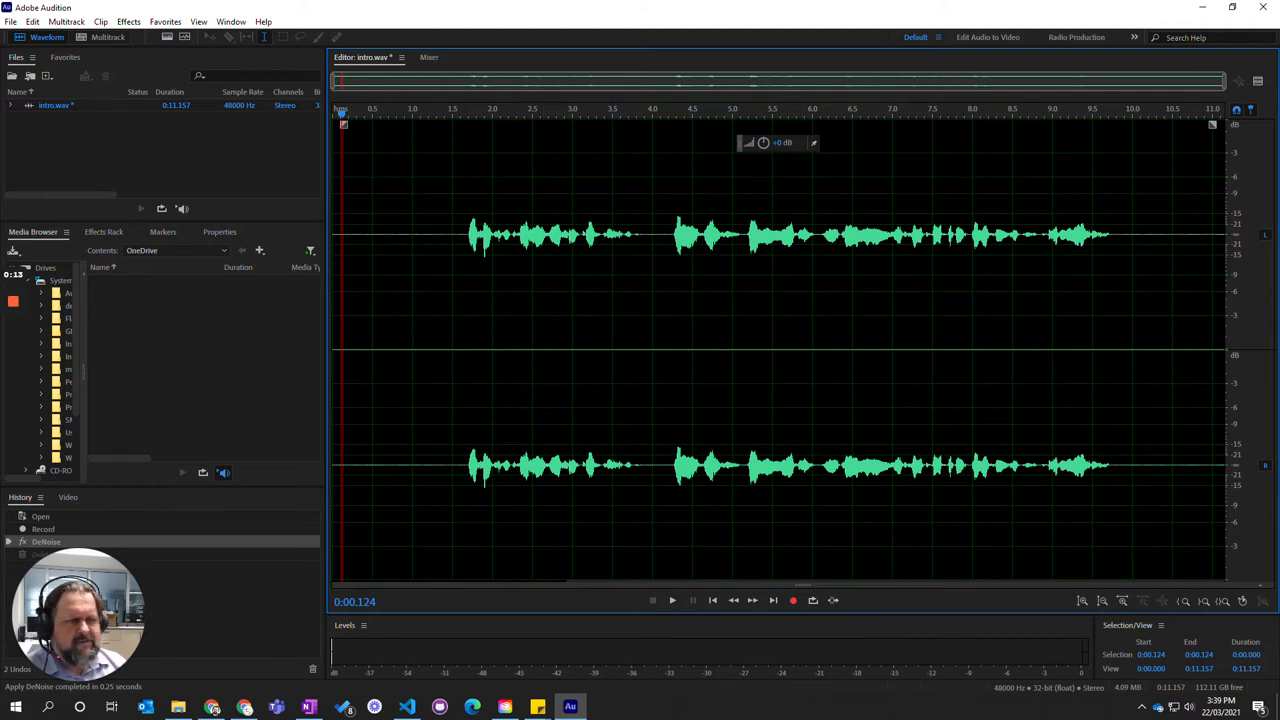
mouse_move(1238, 110)
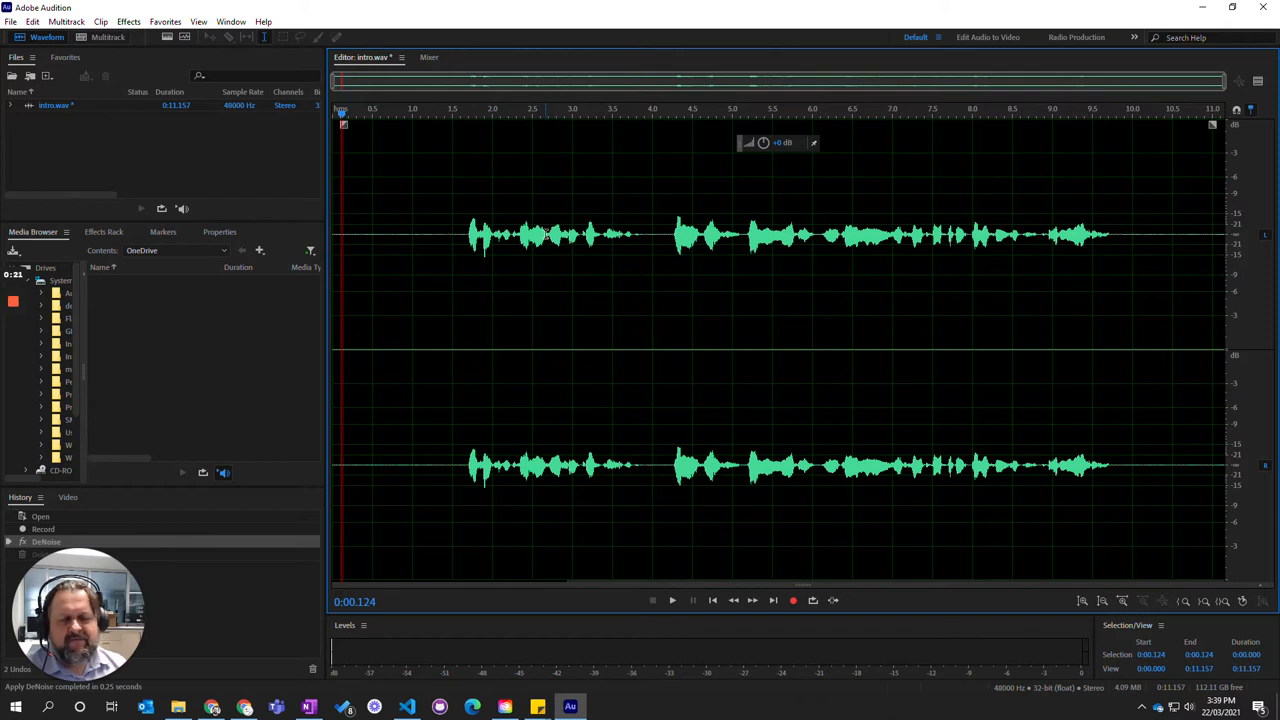
mouse_move(396, 218)
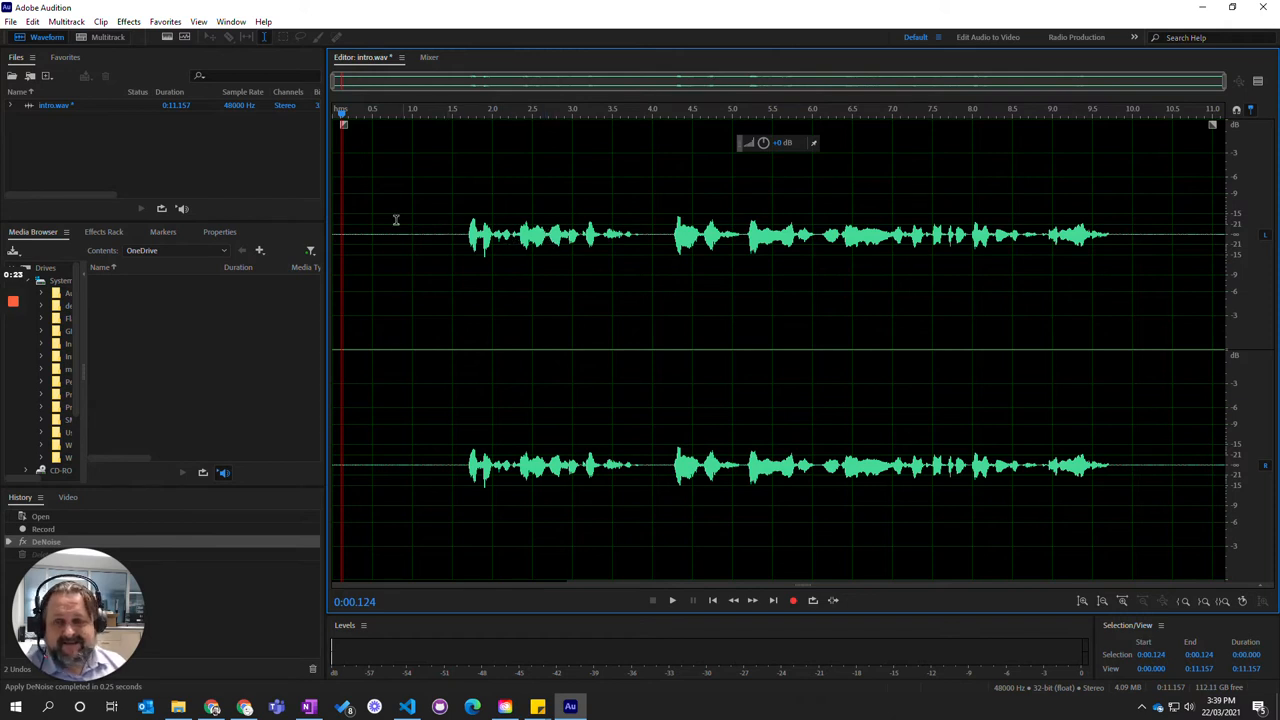
mouse_move(472, 218)
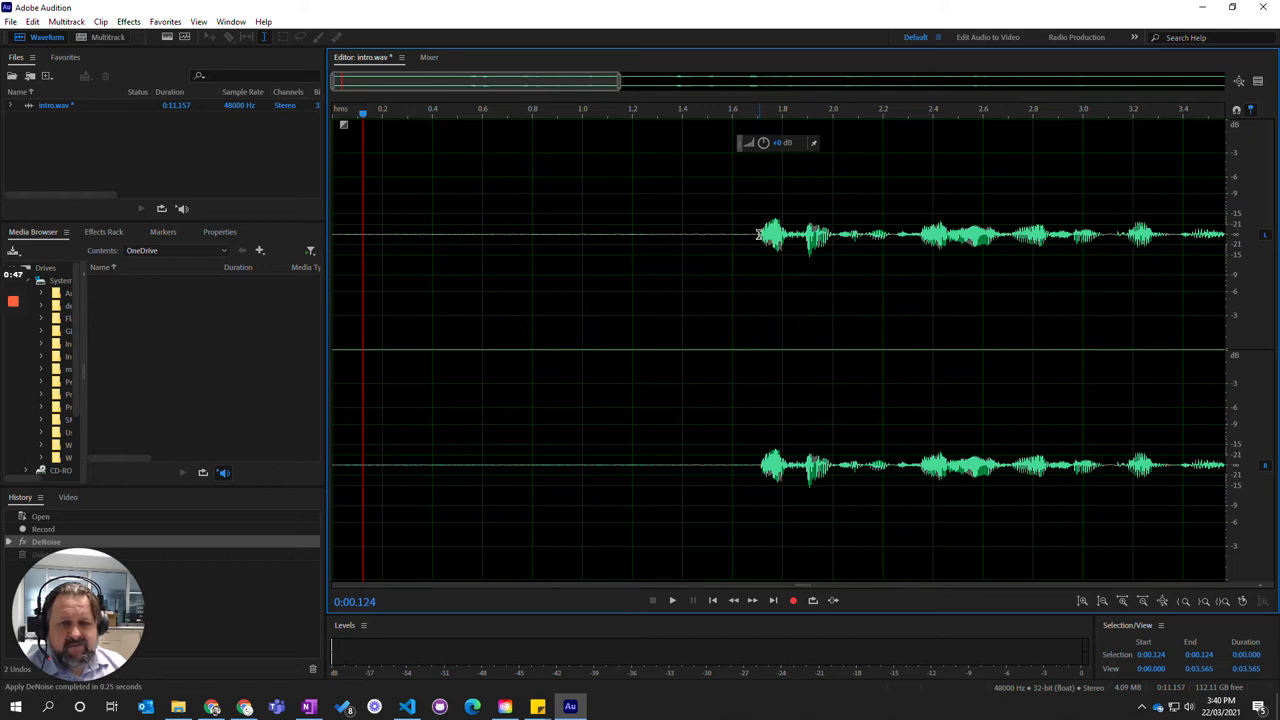
Zoom in on the start of the waveform so the leading silence before the voice is visible
click(758, 236)
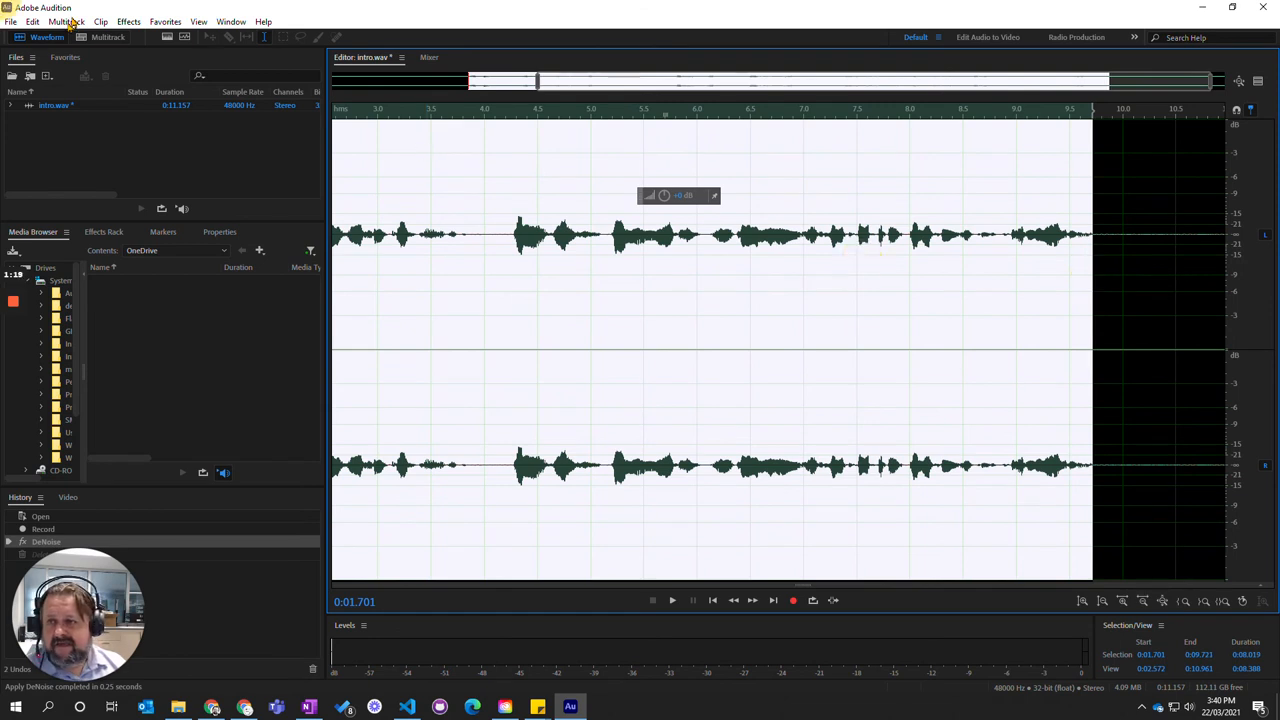
Select the spoken portion from the first speech sound to the last, leaving the silence outside
click(32, 20)
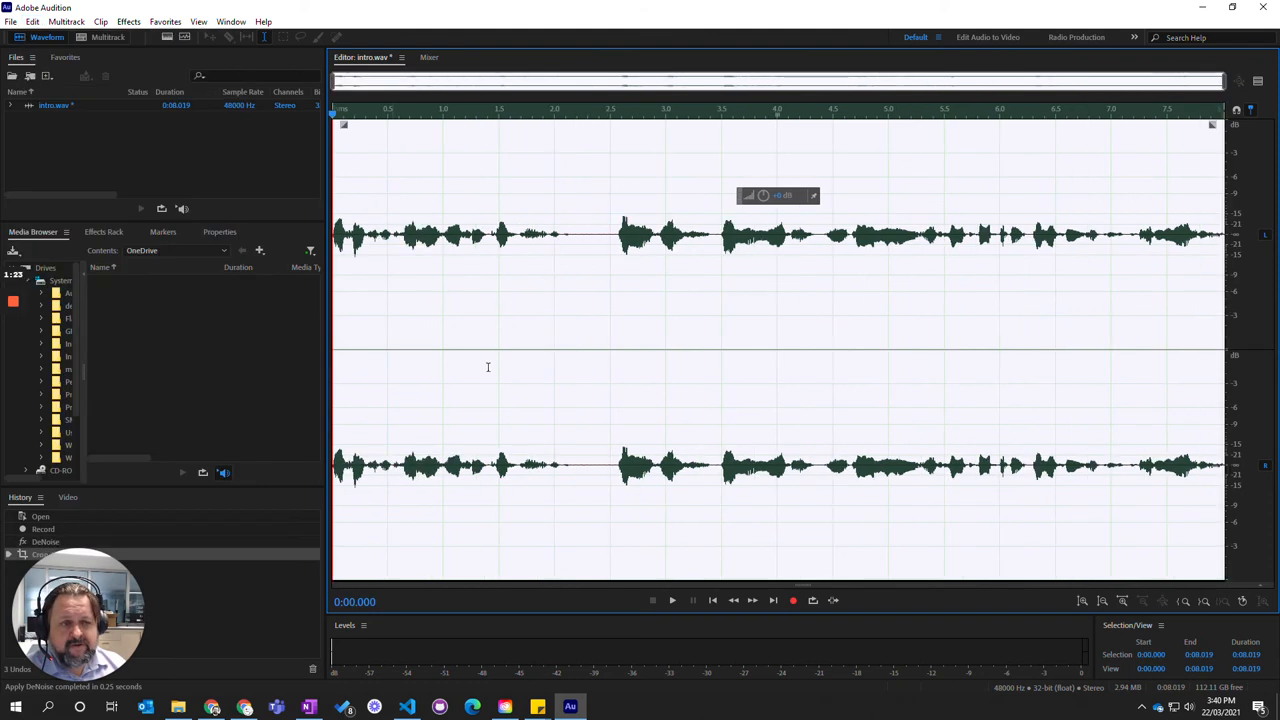
mouse_move(626, 368)
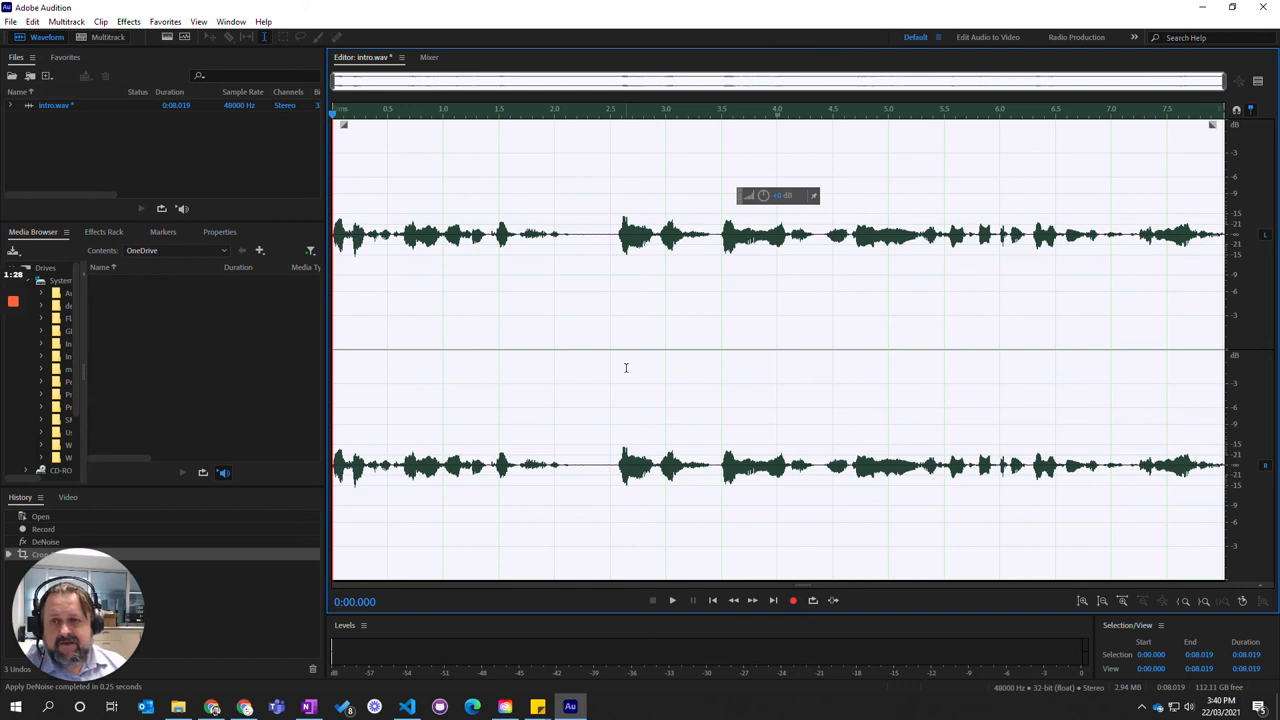
mouse_move(788, 372)
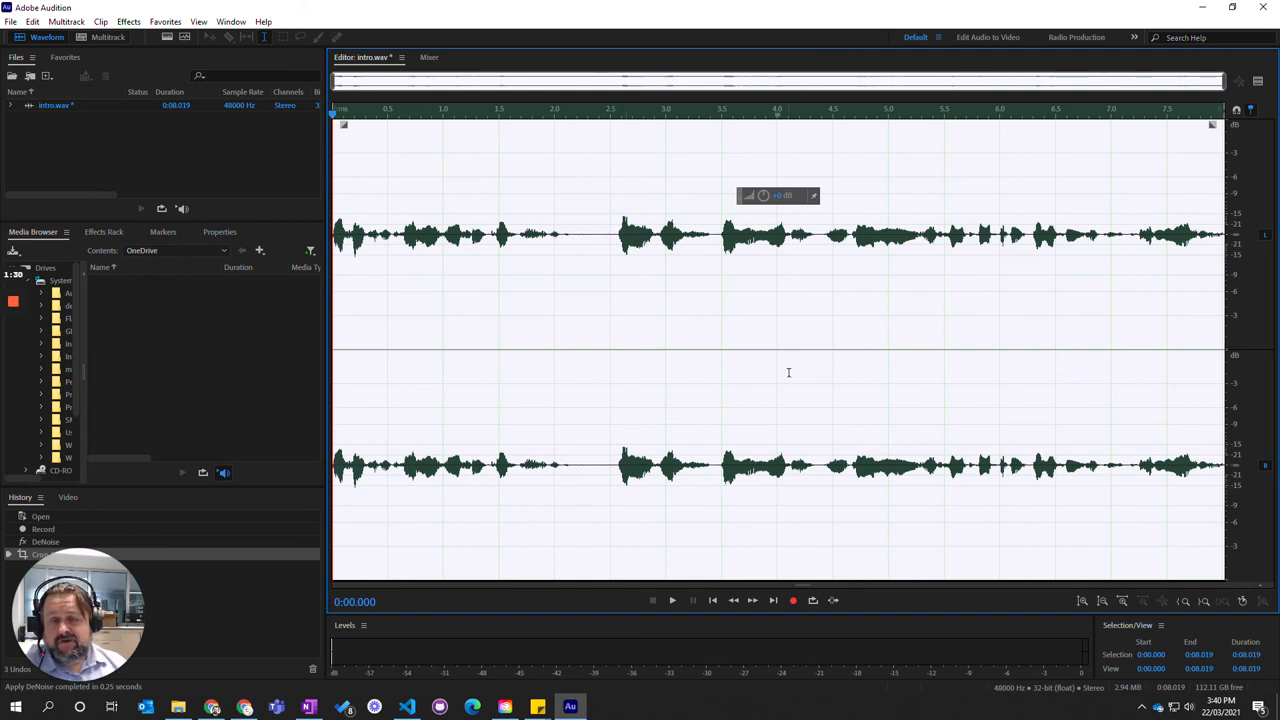
mouse_move(754, 356)
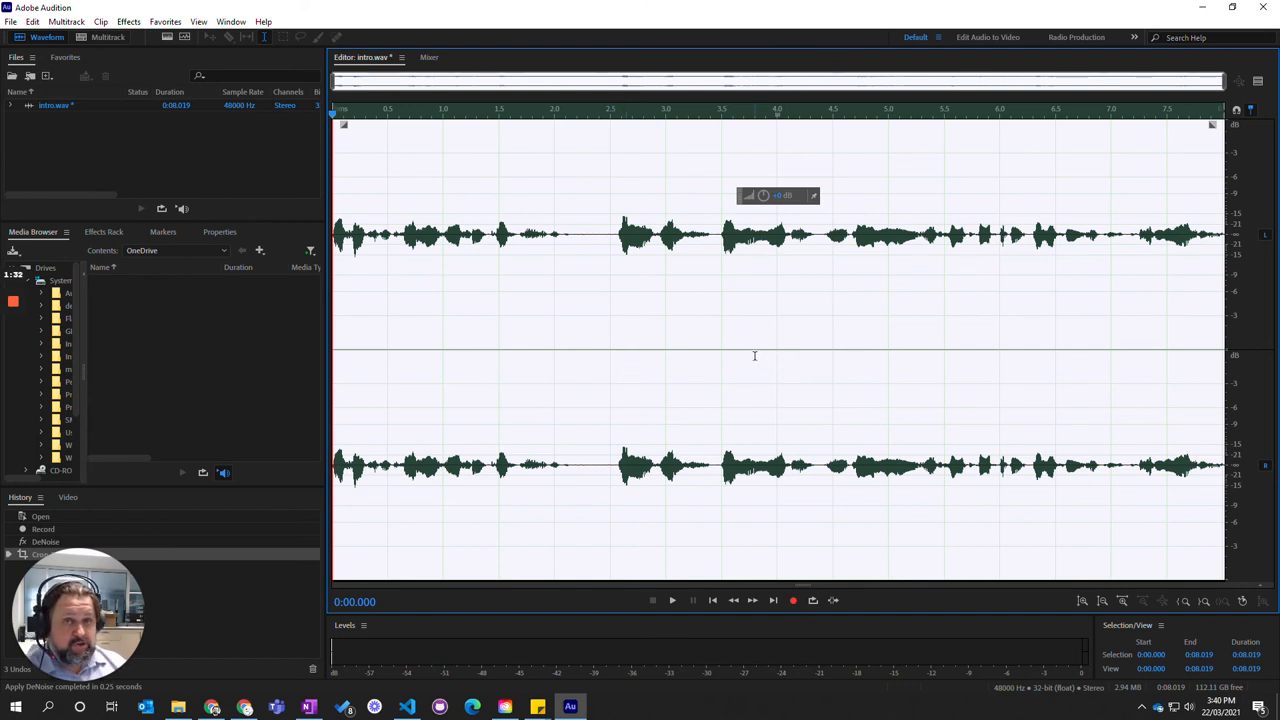
mouse_move(702, 290)
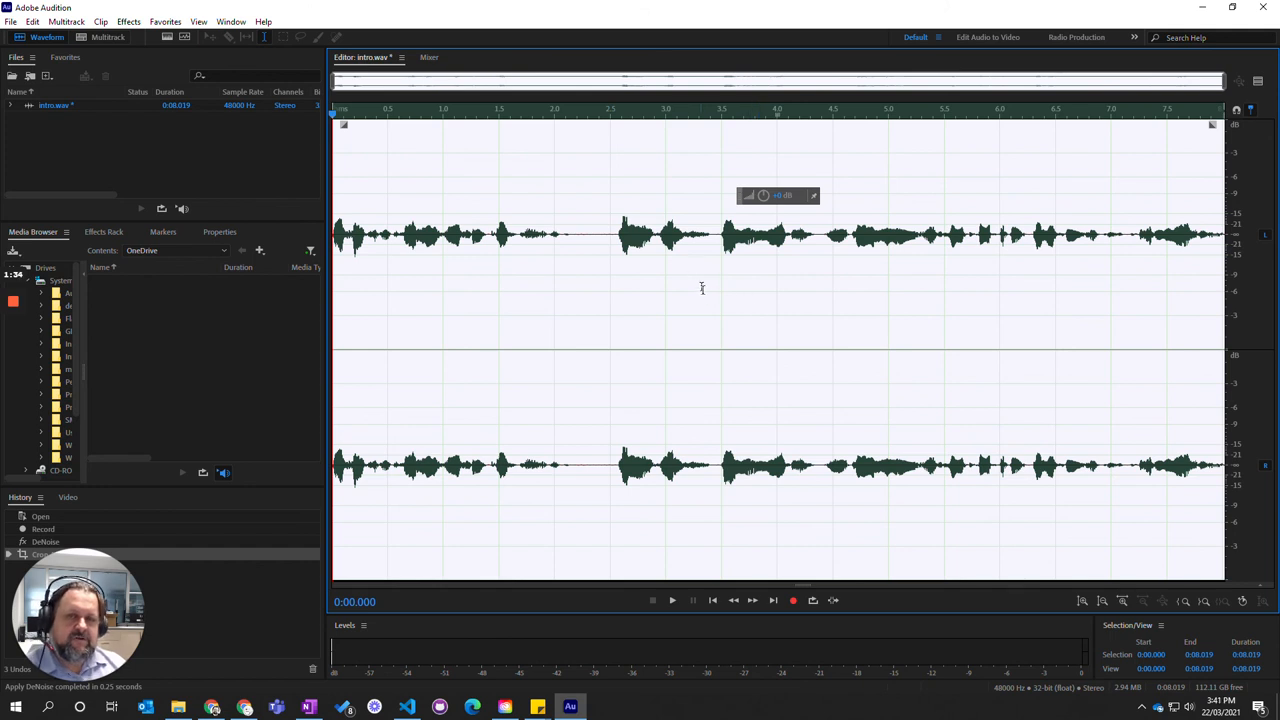
mouse_move(550, 280)
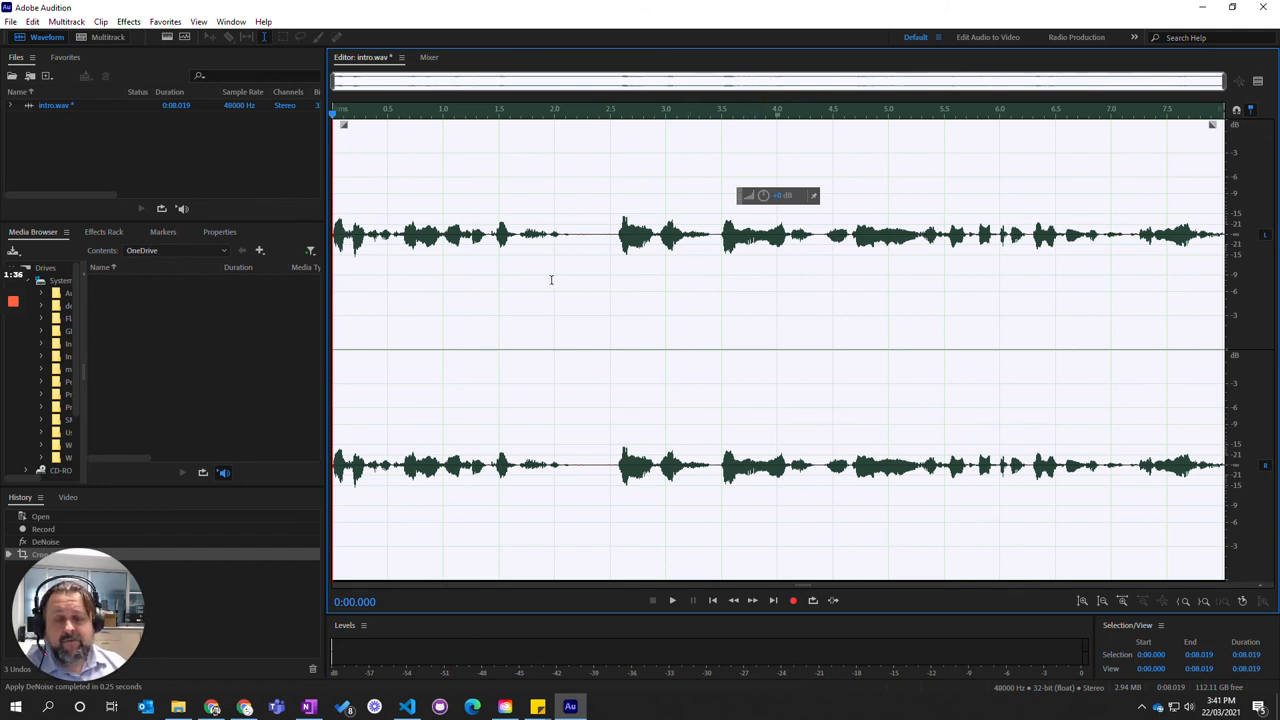